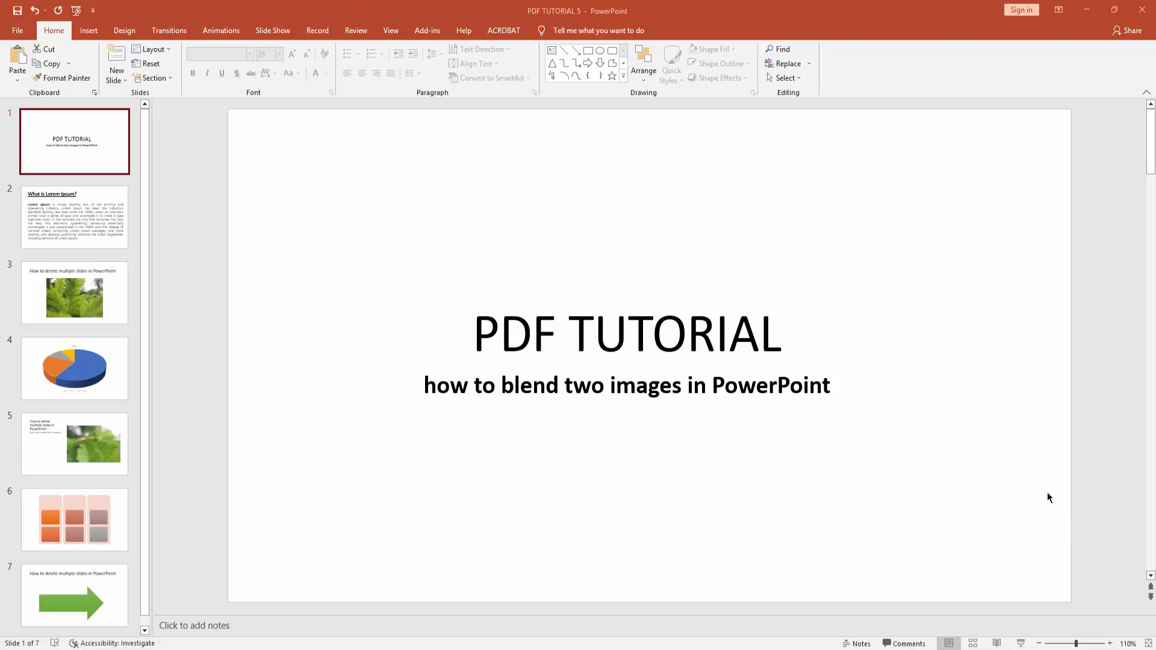
mouse_move(628, 35)
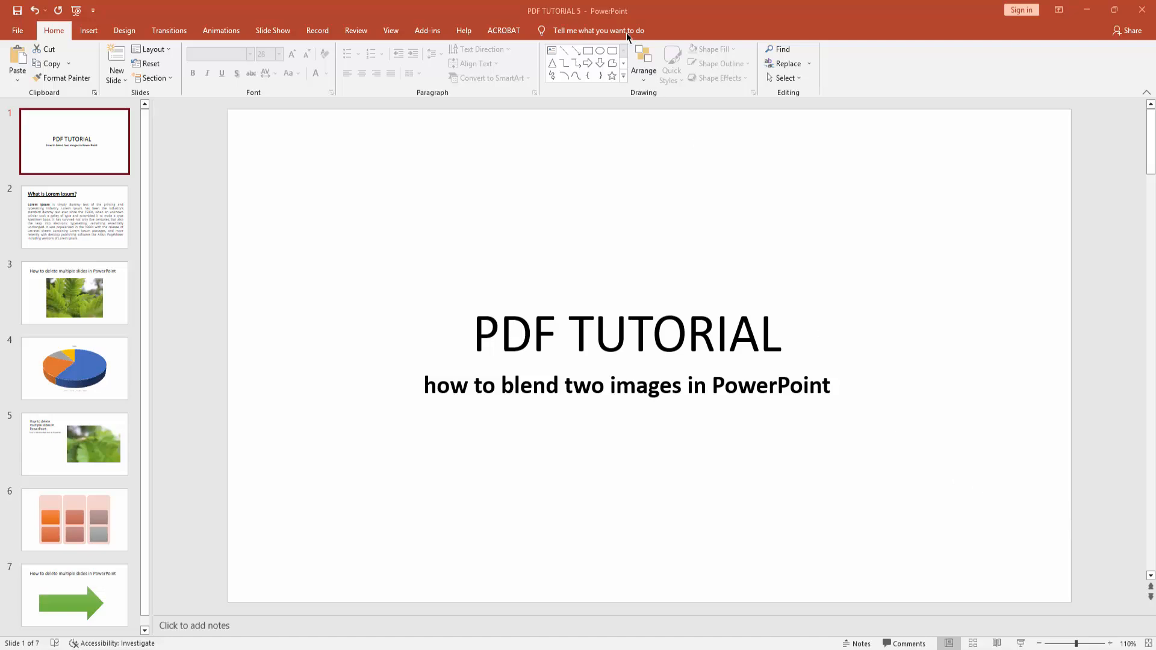
mouse_move(475, 396)
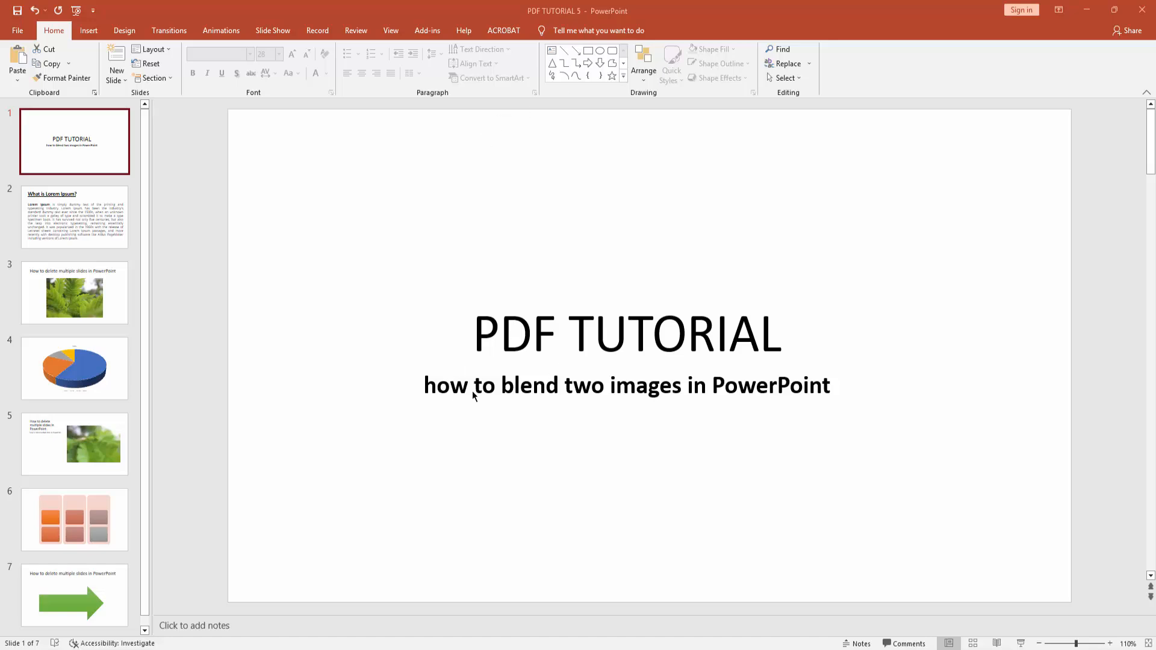
mouse_move(428, 338)
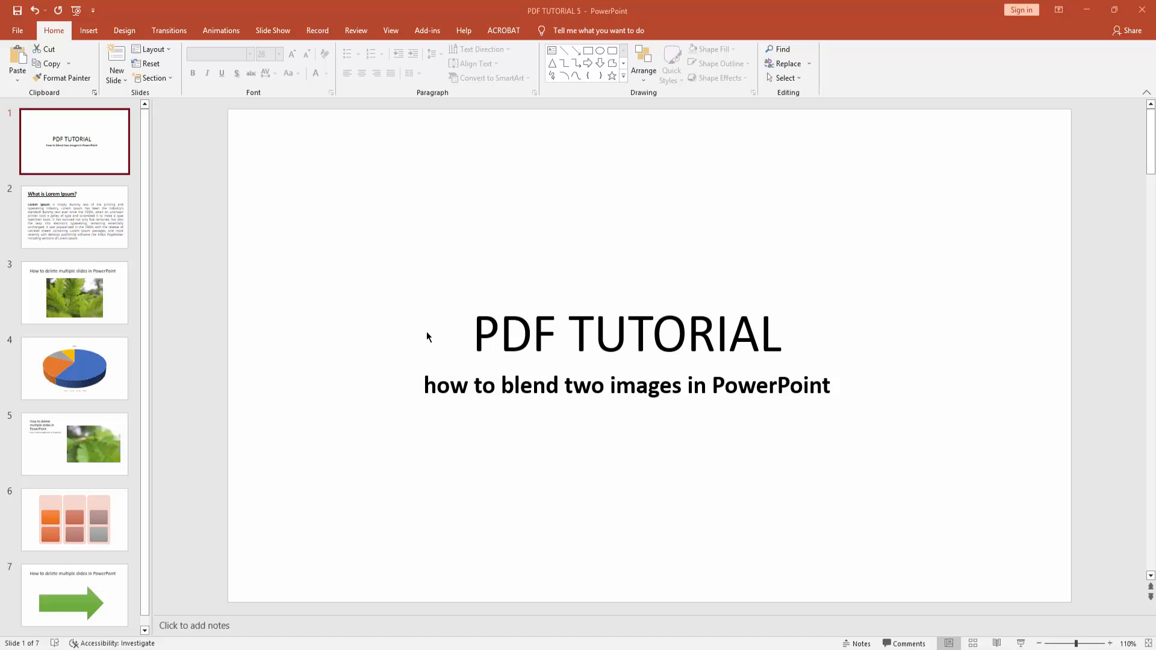
mouse_move(115, 77)
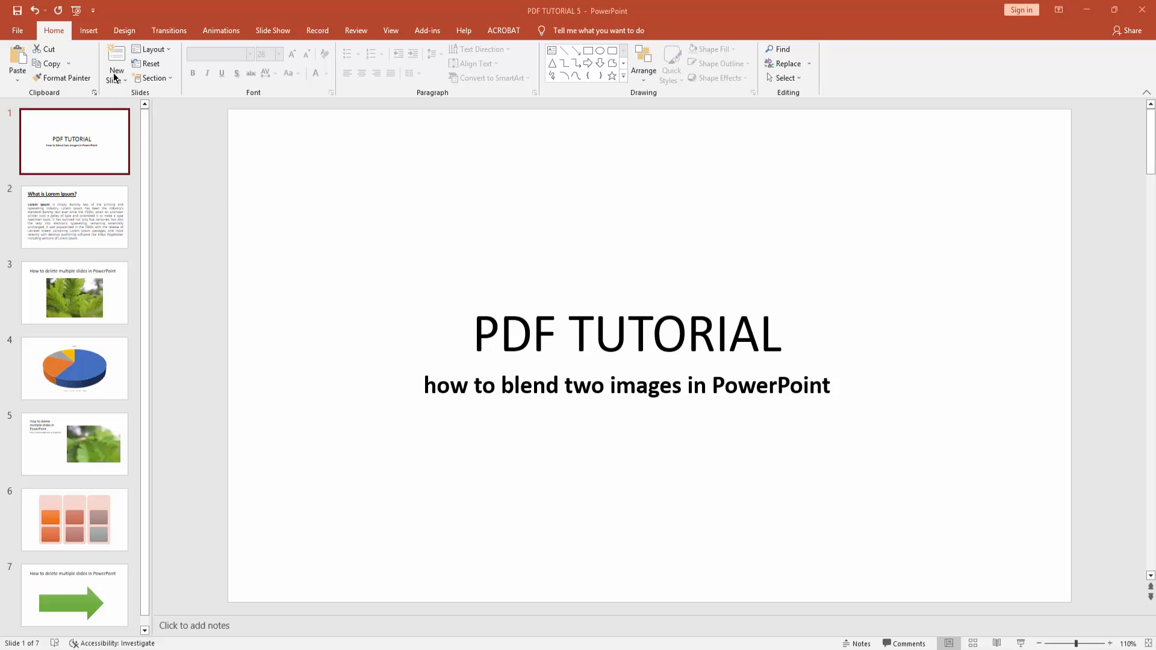
mouse_move(116, 67)
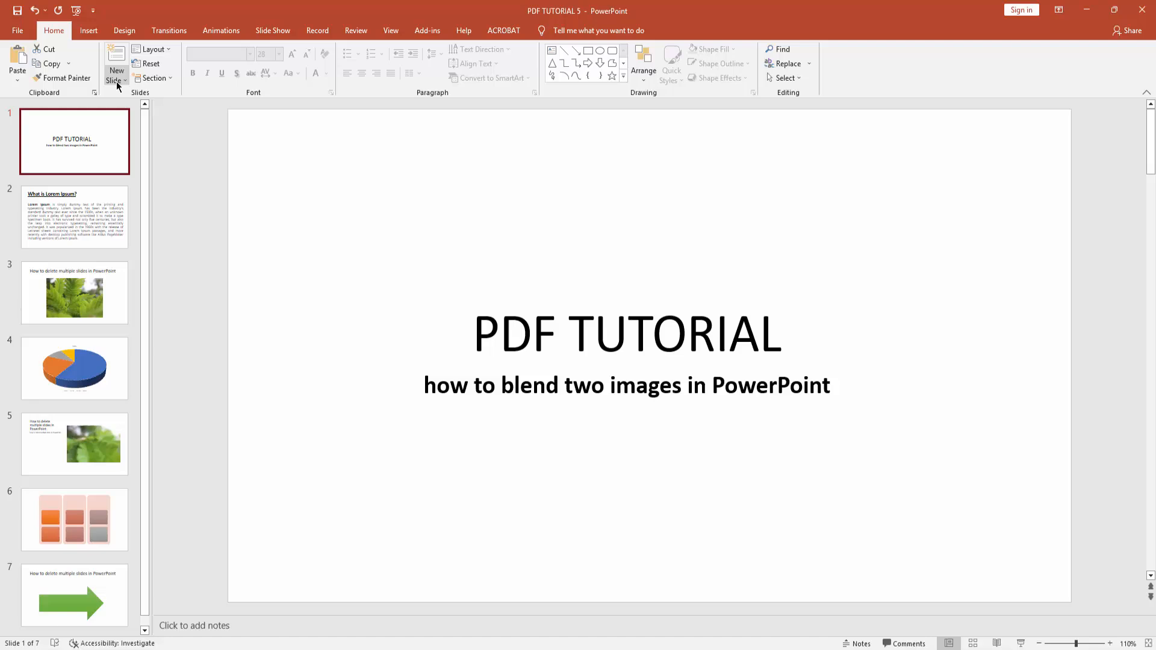
- Add a new slide with the Blank layout as the deck's second slide
click(115, 80)
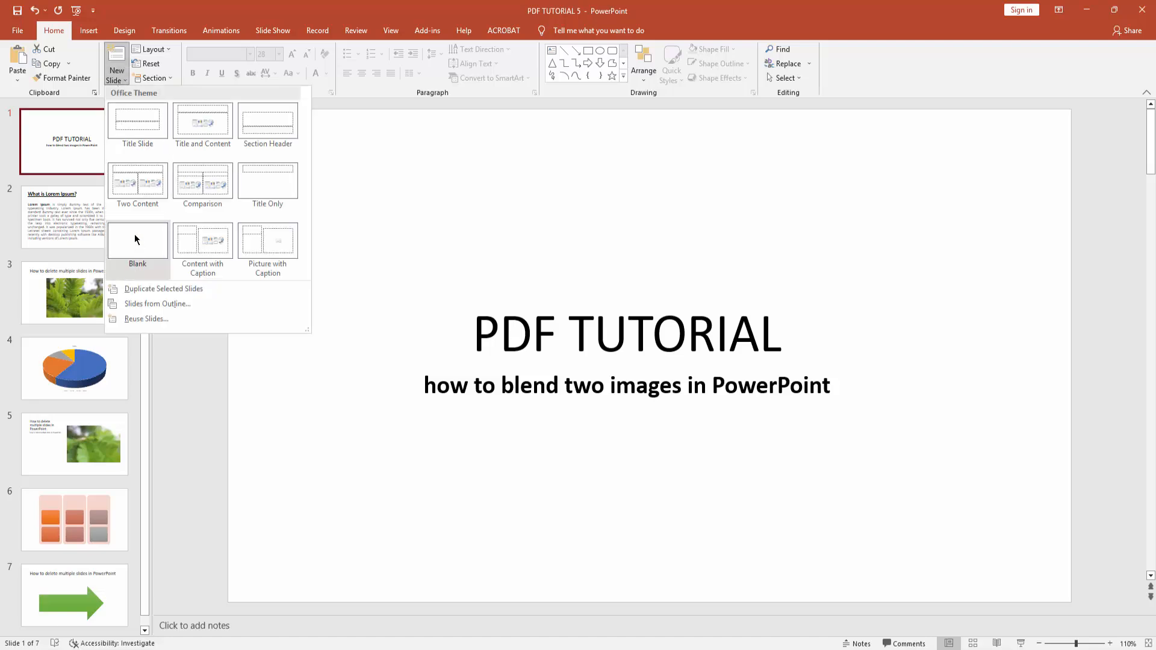
click(137, 241)
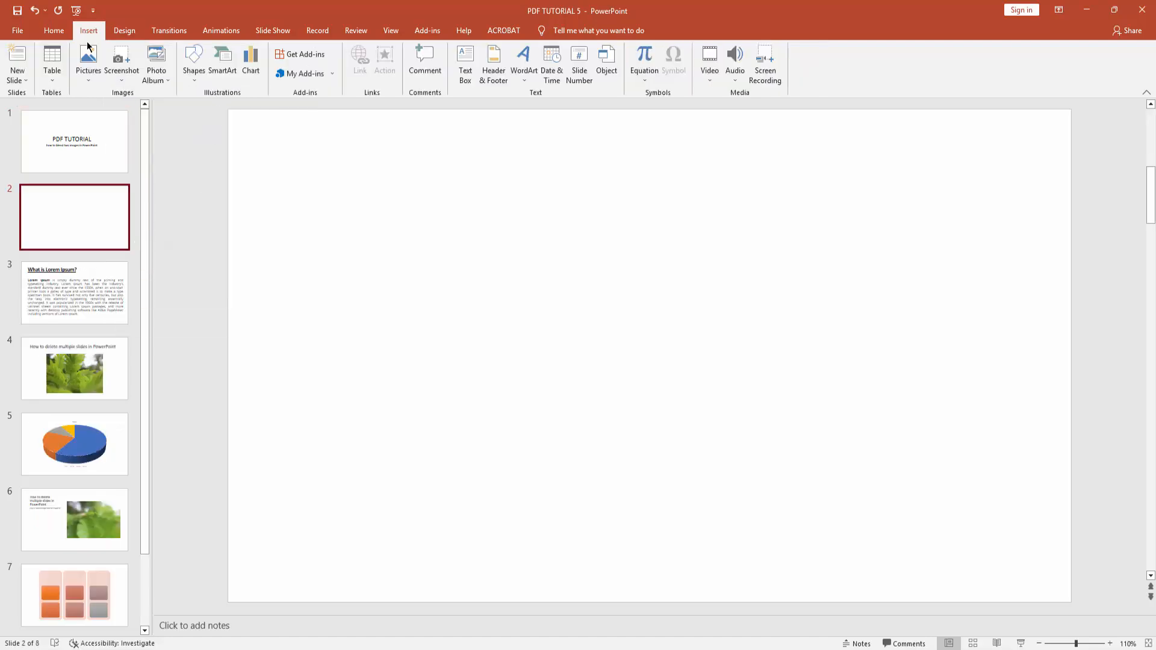
- Insert the fern photo from this device onto the blank slide
click(88, 63)
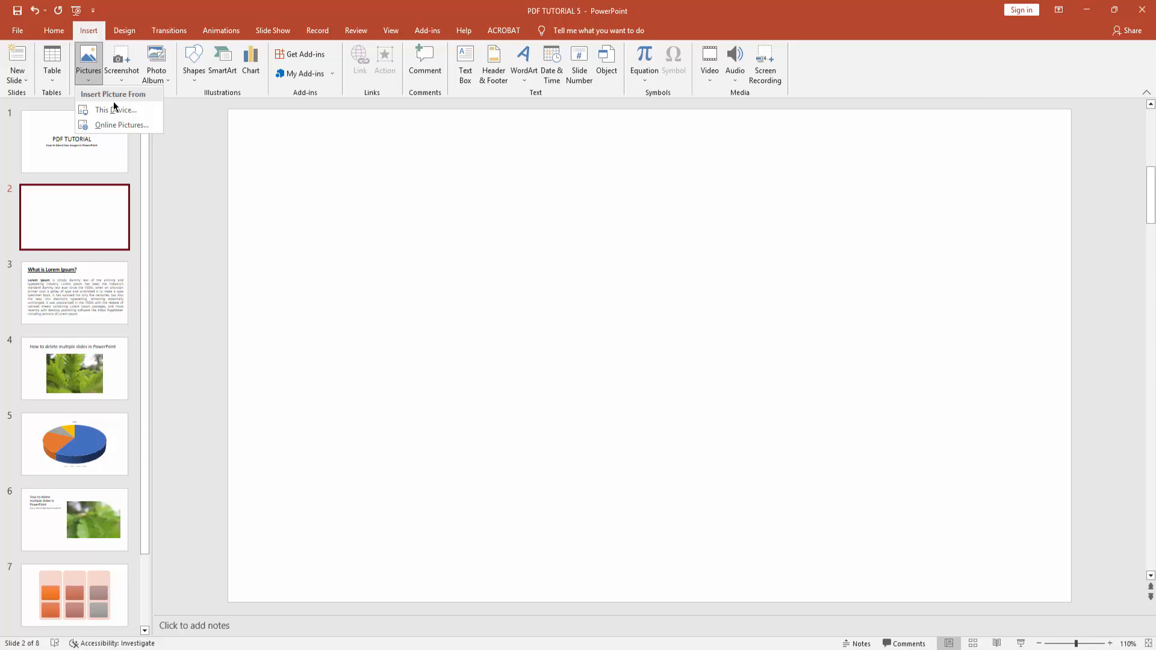
click(116, 110)
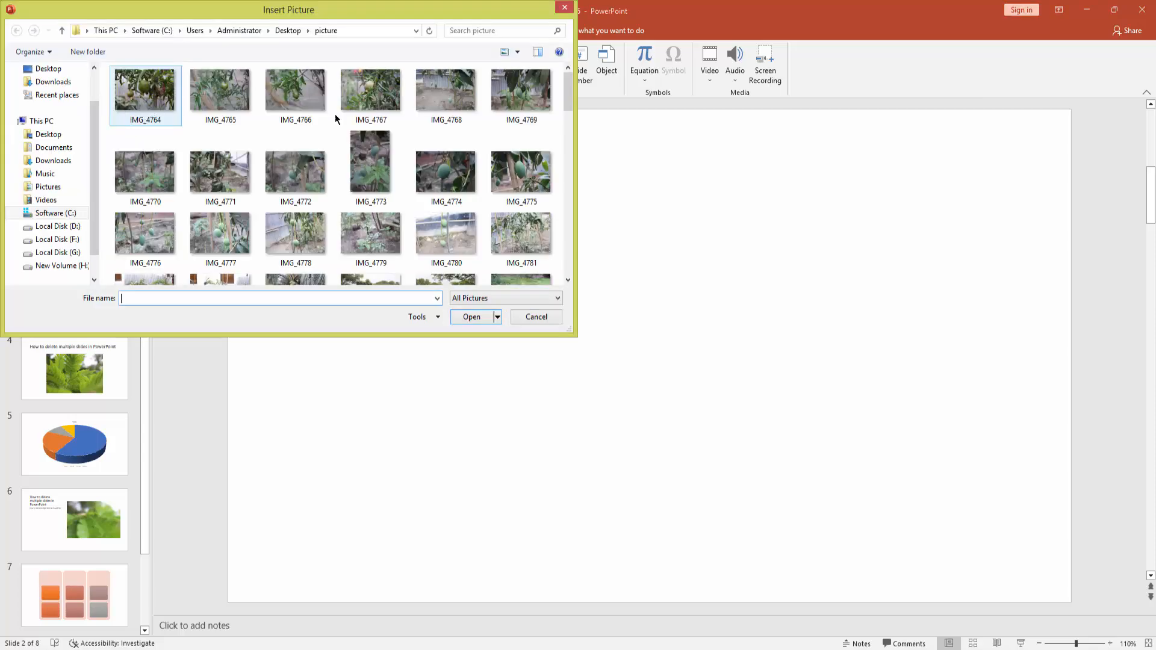
scroll(down, 3)
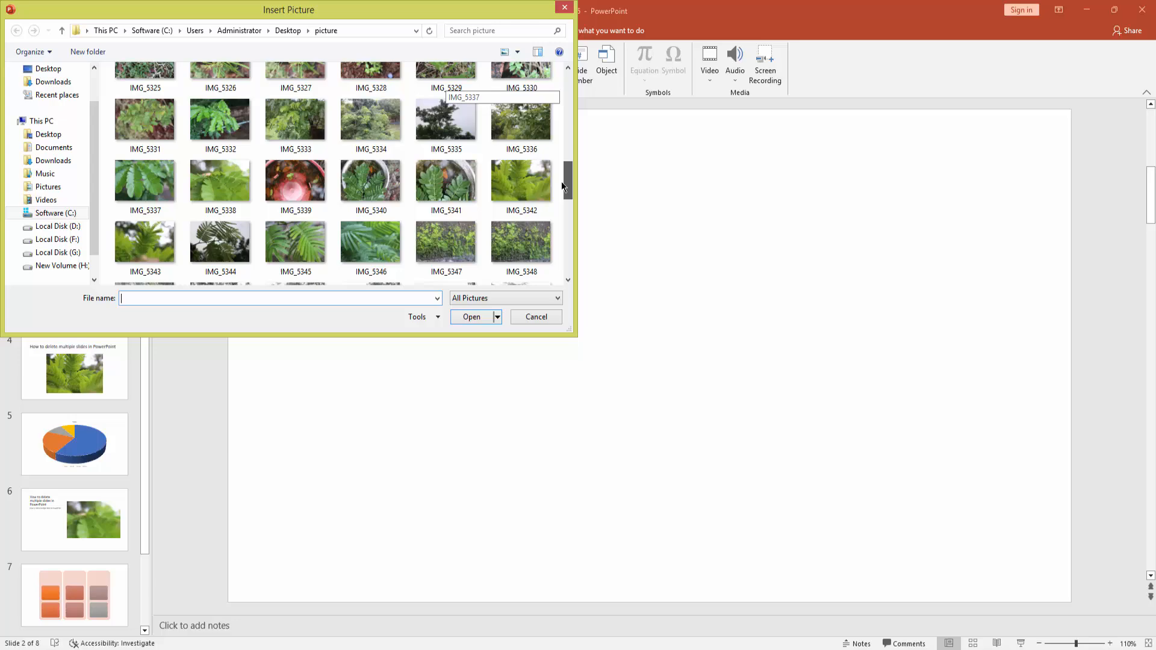
click(471, 317)
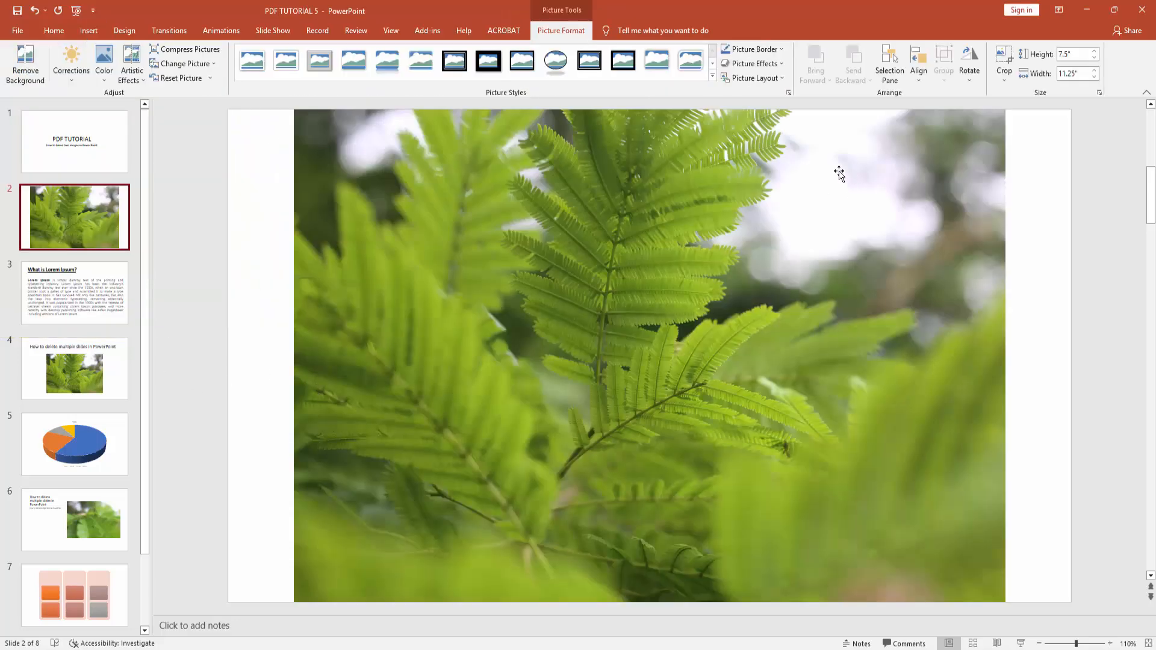
click(53, 30)
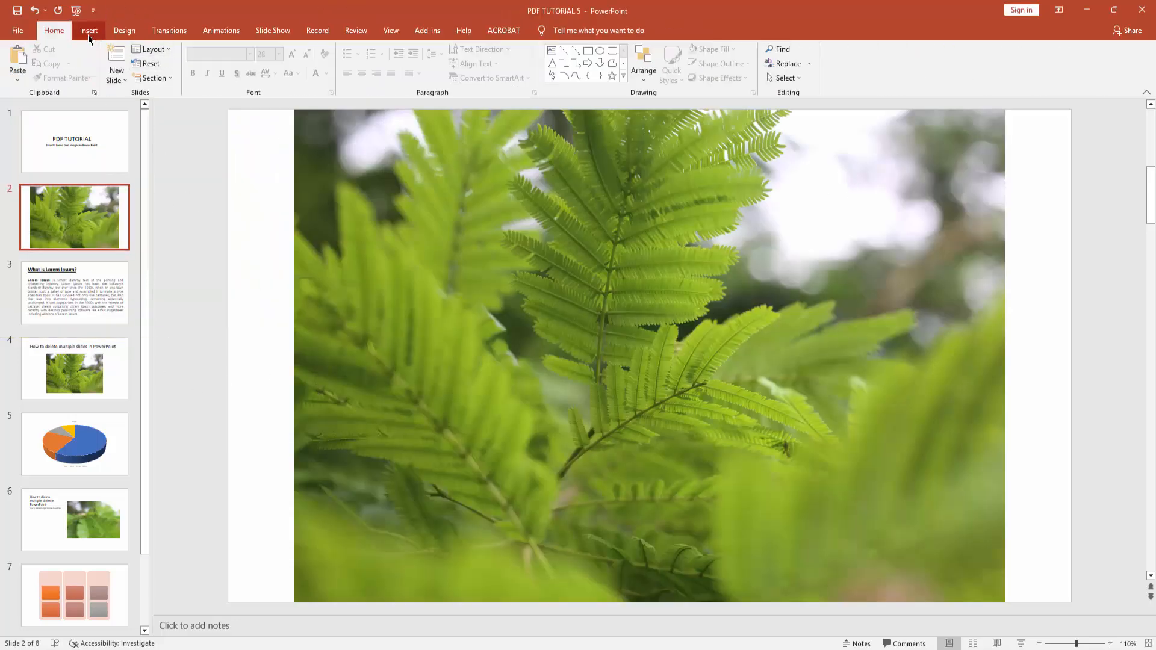
- Insert the moss photo from this device beside the fern photo
click(88, 62)
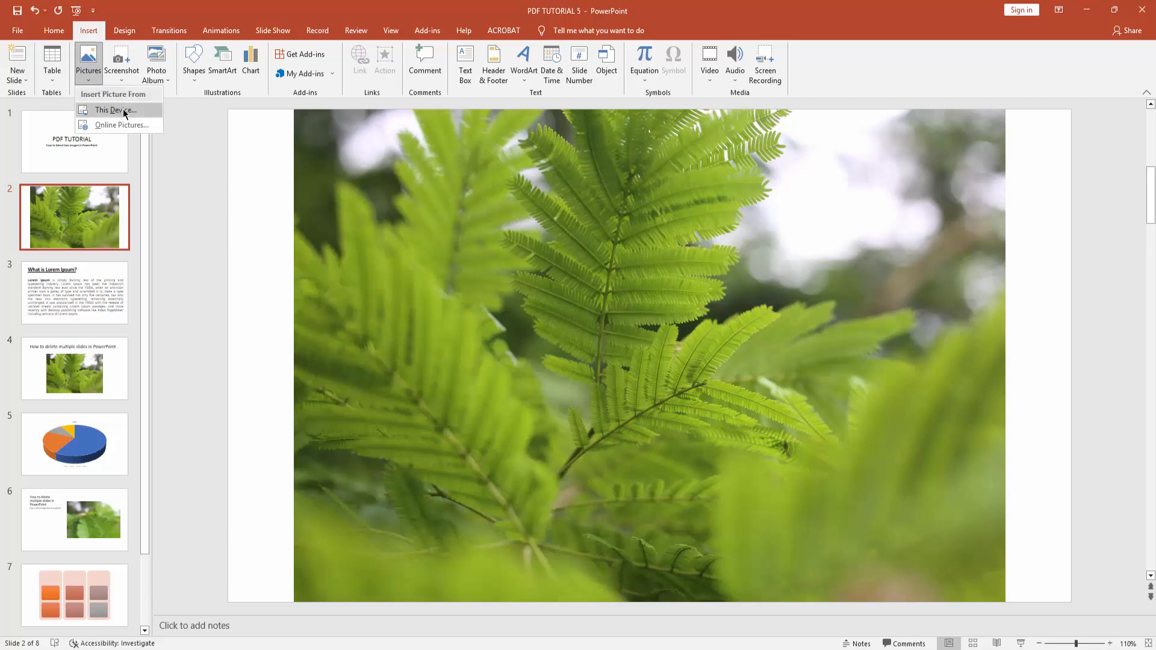
click(112, 110)
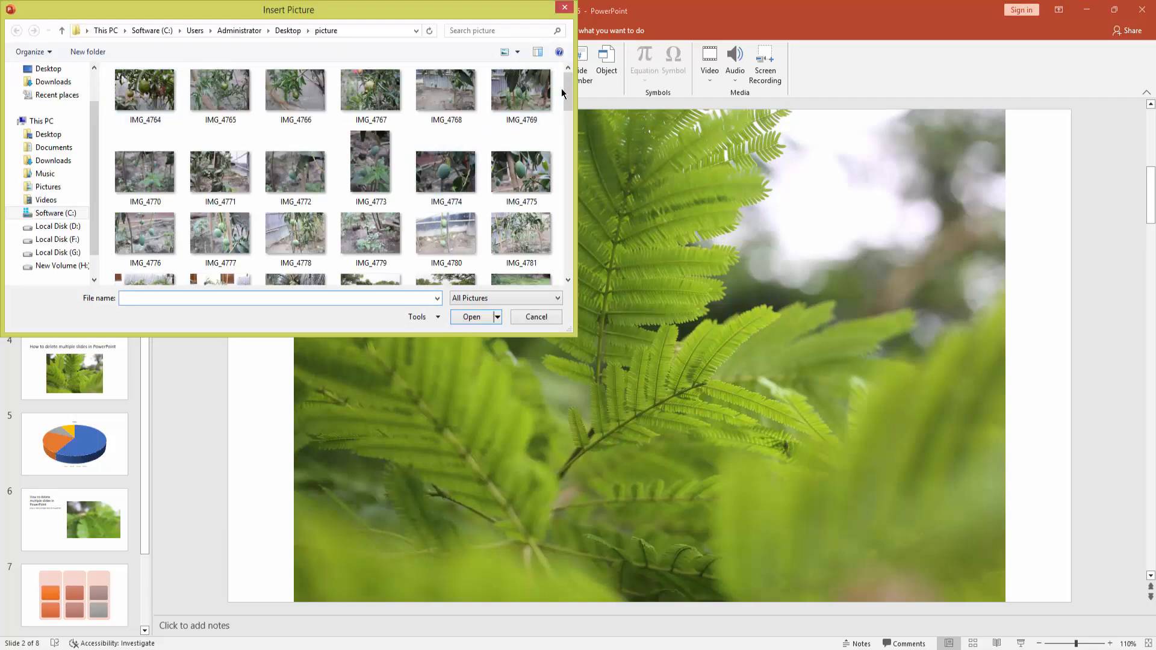
scroll(down, 3)
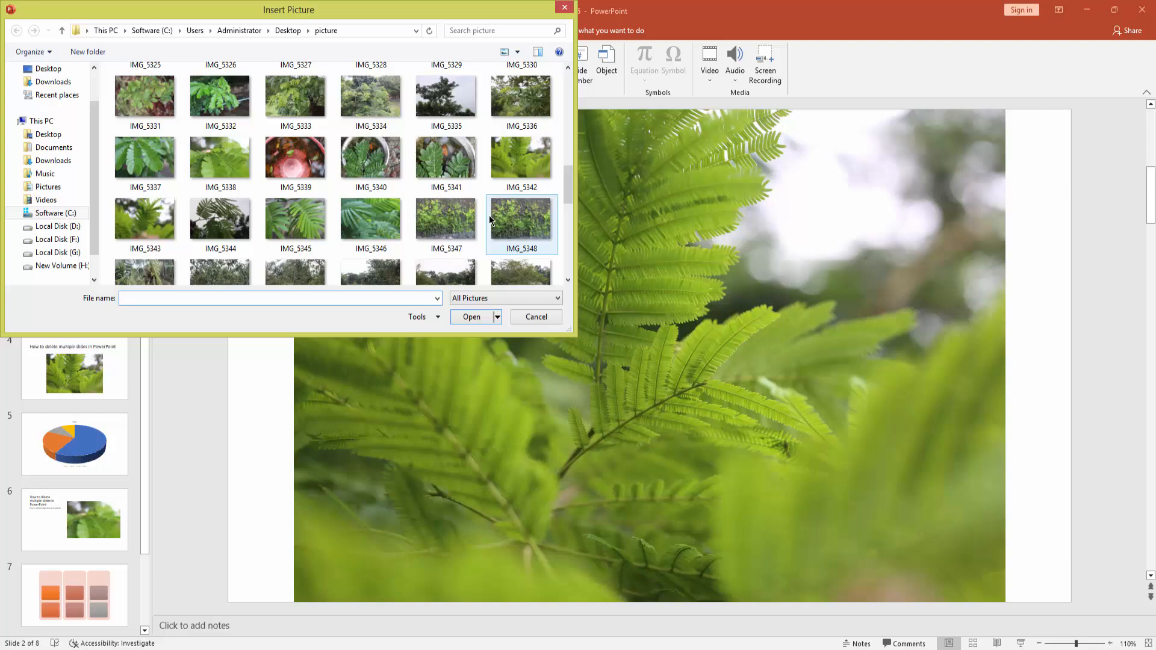
click(471, 316)
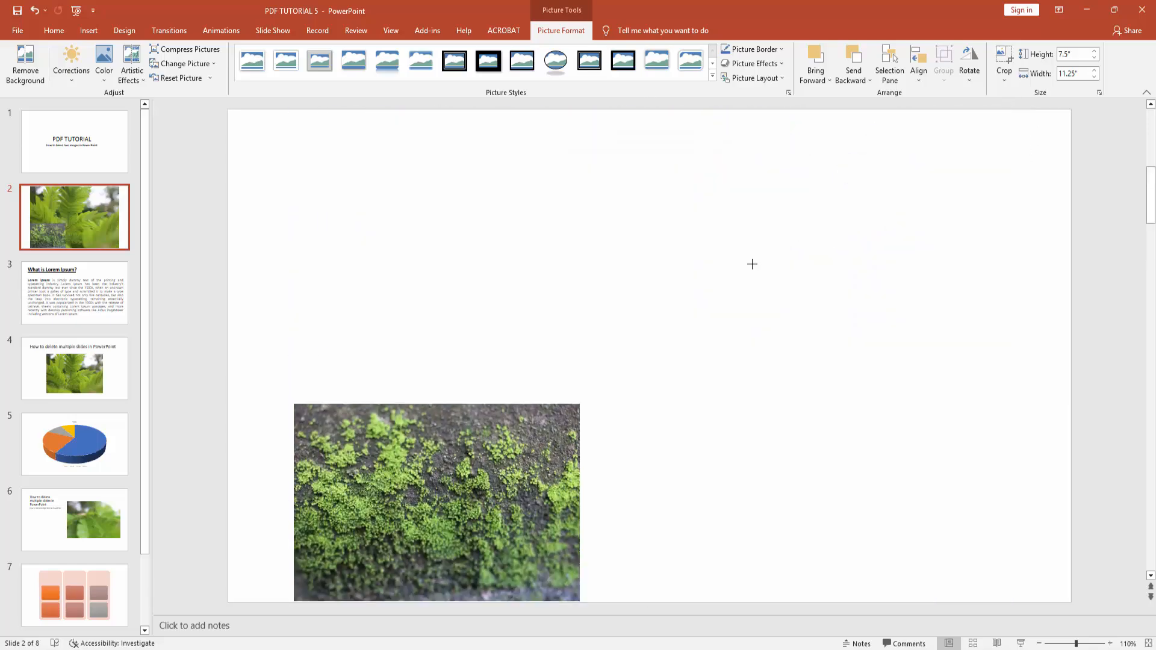
- Resize the moss and fern photos to match, place them side by side, and select both
click(436, 502)
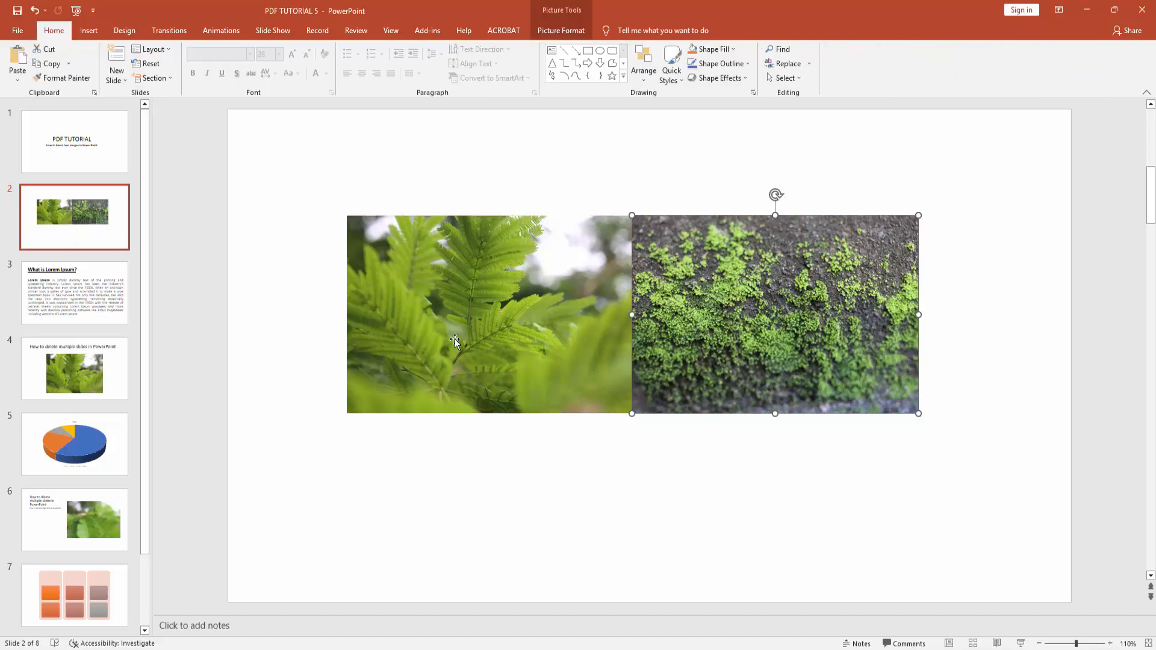
click(453, 340)
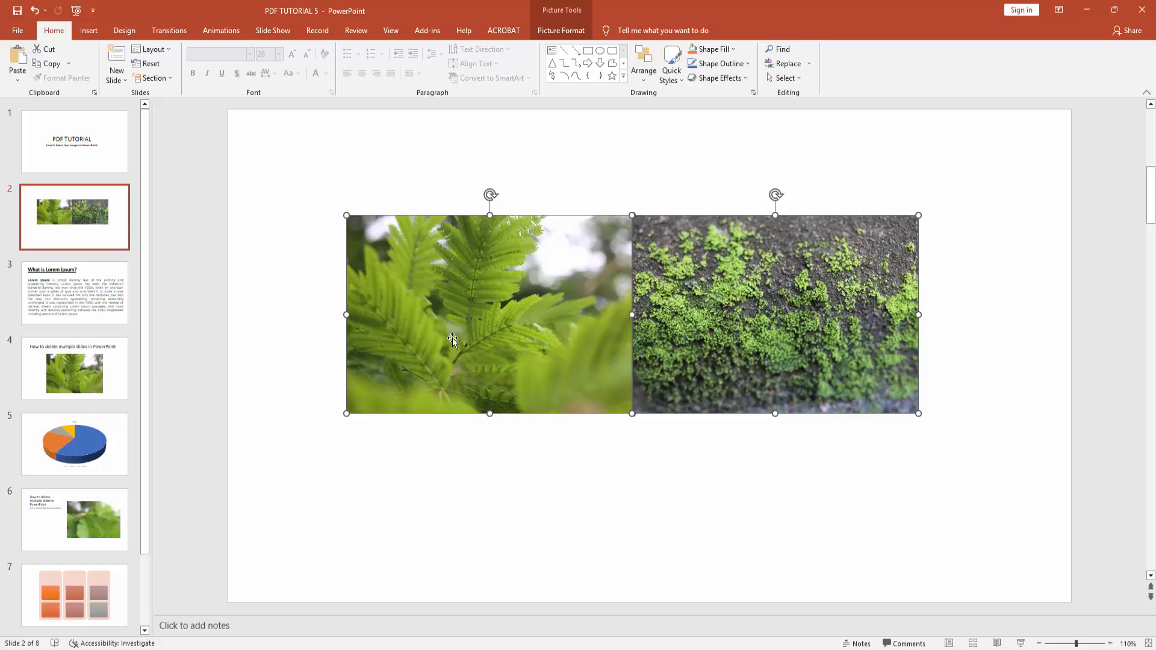
mouse_move(563, 30)
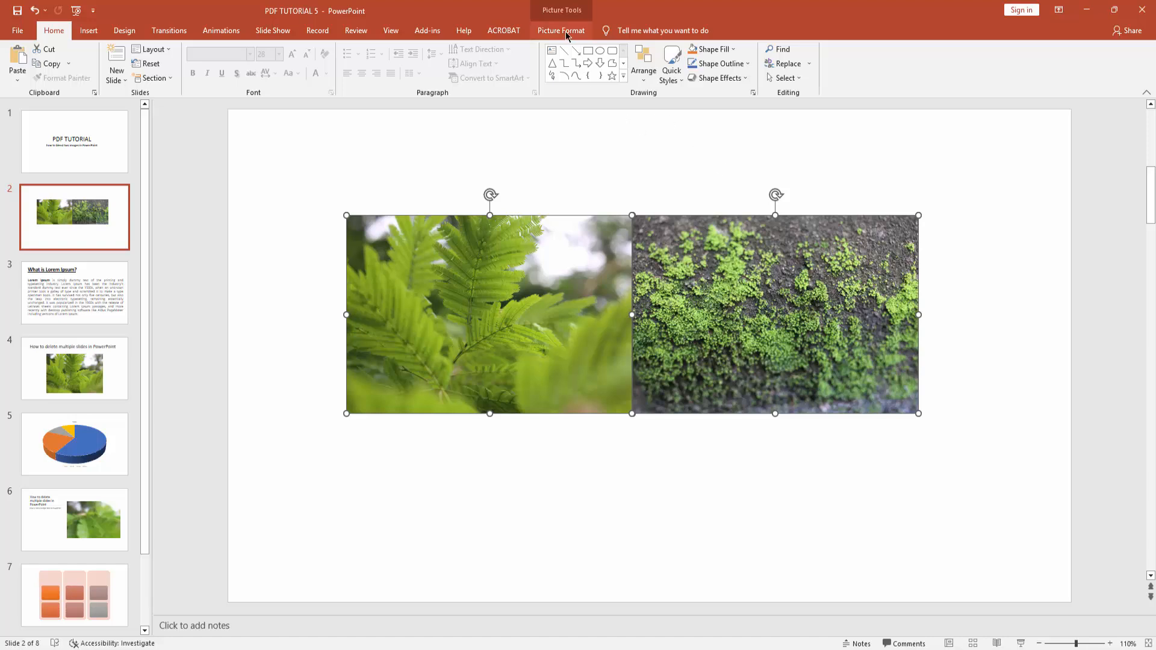
- Apply a large Soft Edges picture effect to both selected photos
click(561, 31)
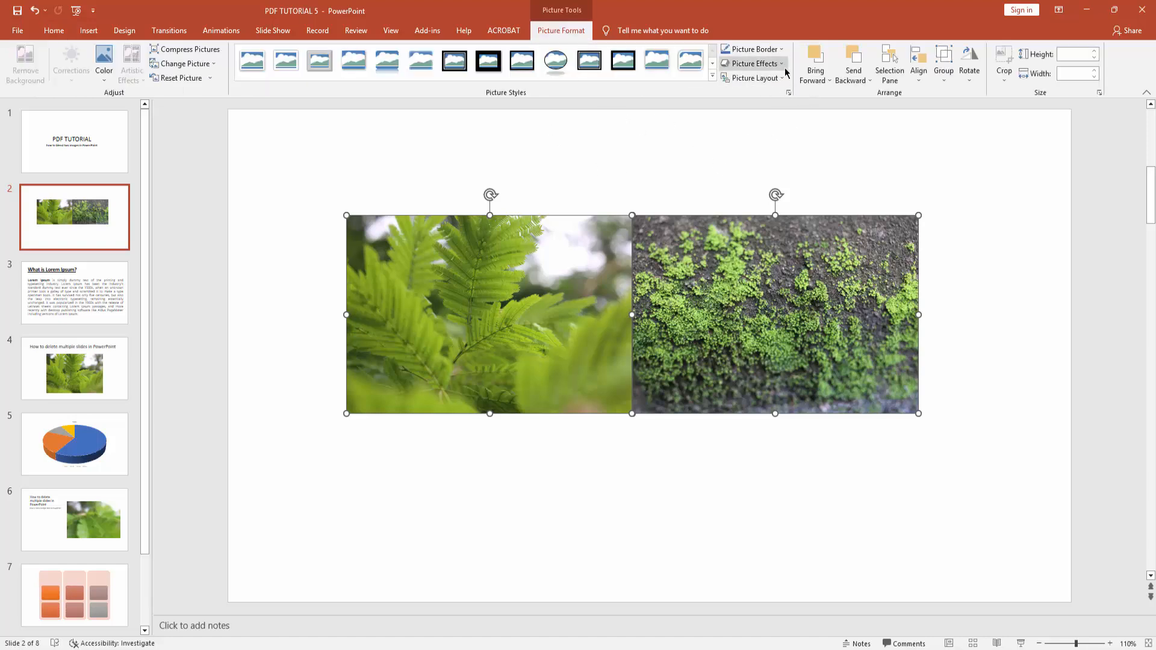
click(753, 64)
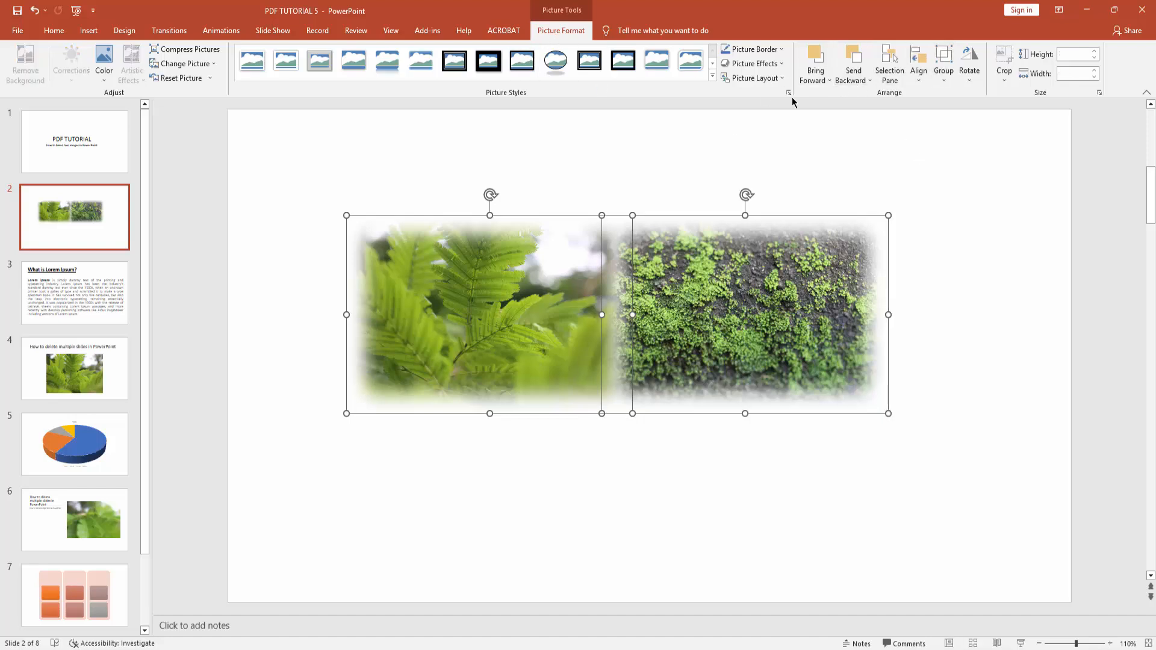
mouse_move(944, 63)
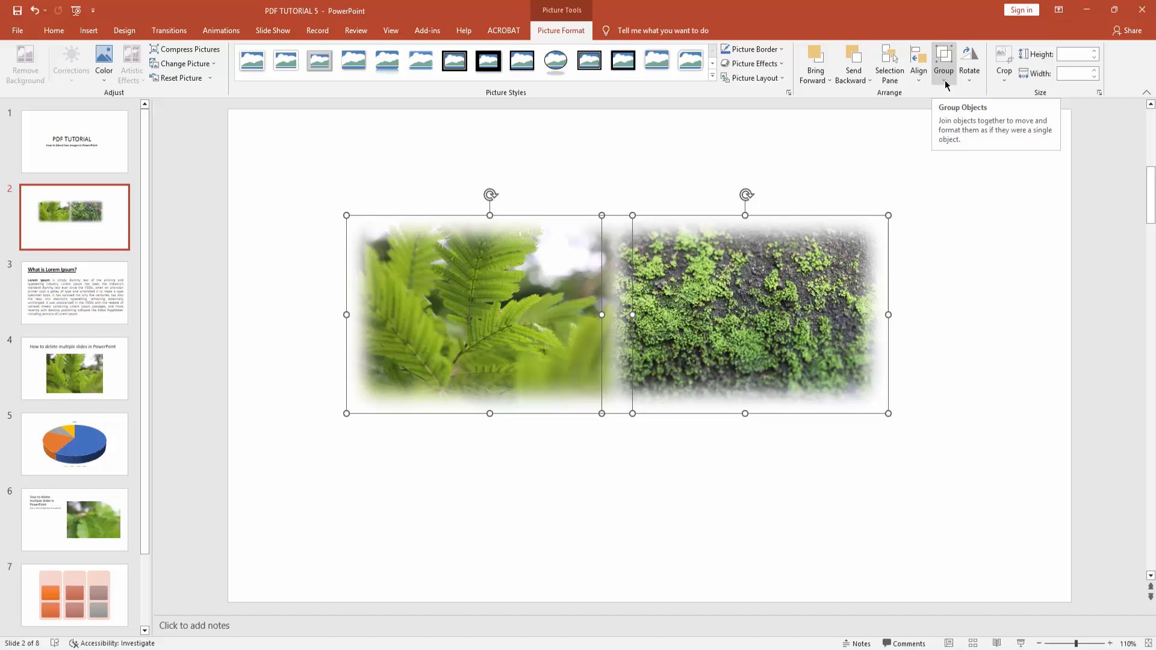
- Group the fern and moss photos into one object and deselect it
click(944, 63)
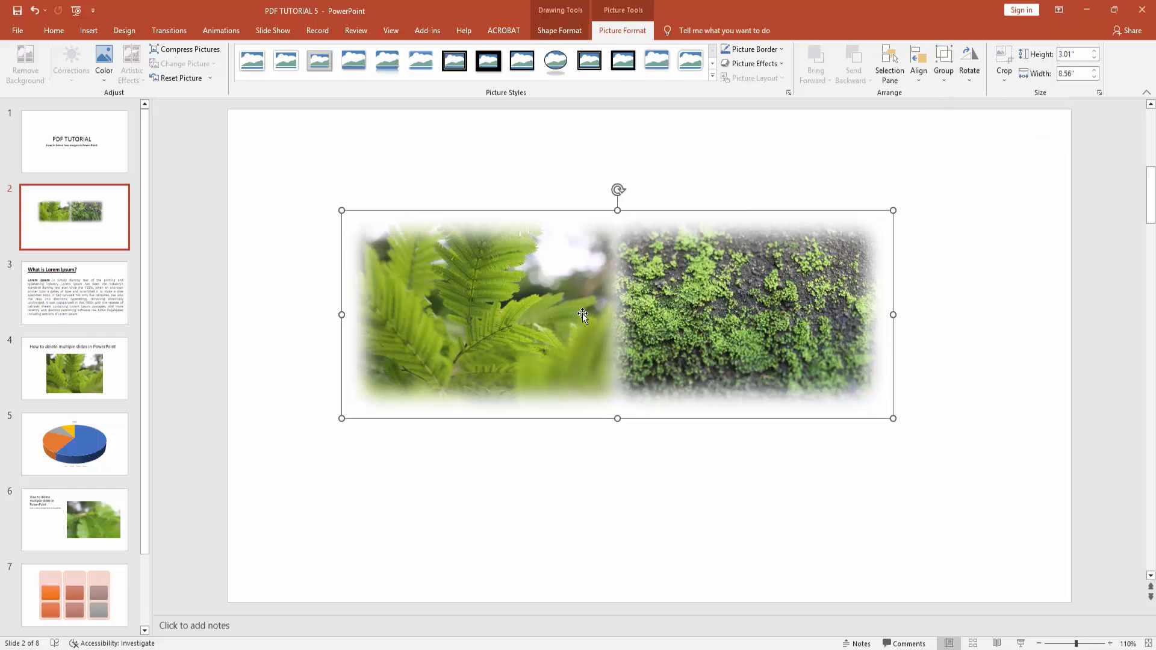
mouse_move(708, 295)
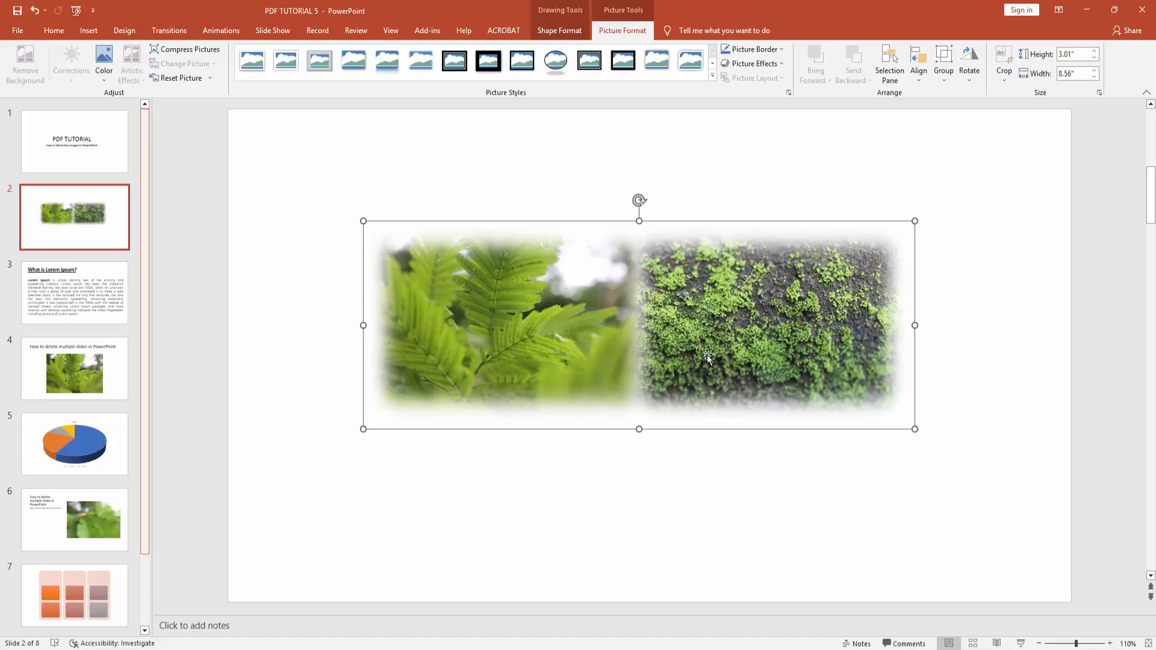
mouse_move(669, 350)
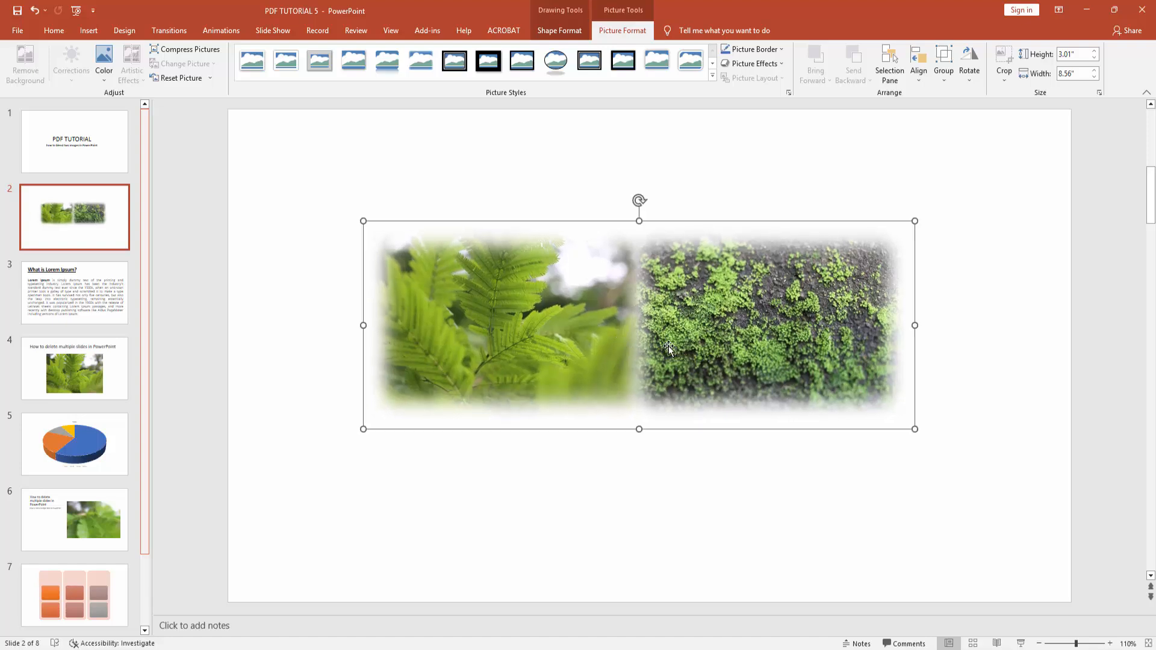
click(622, 531)
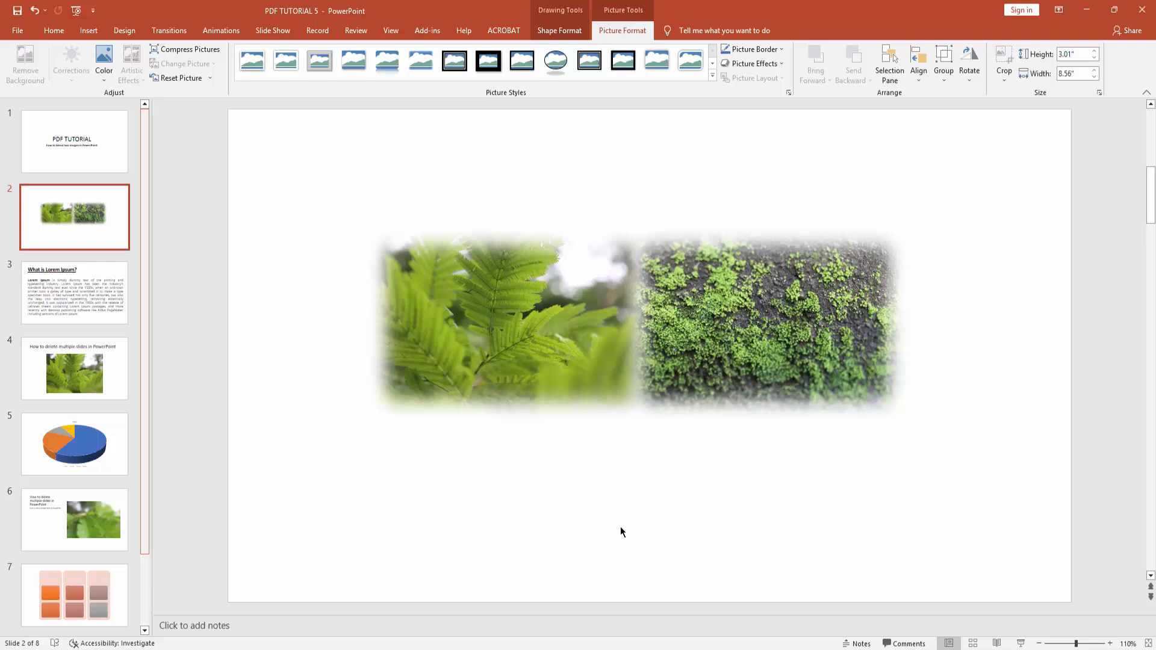